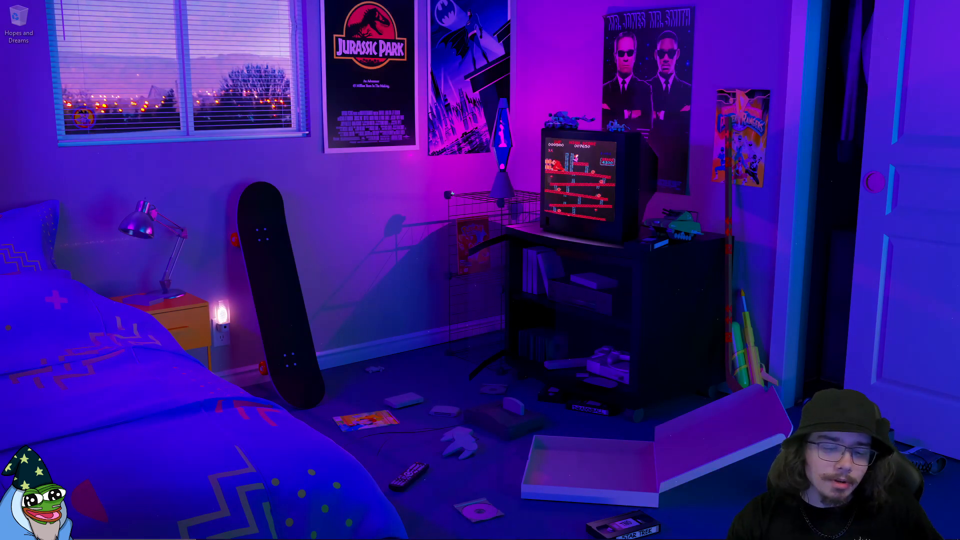
Switch Instant Replay off from the Alt+Z capture overlay
key("alt+z")
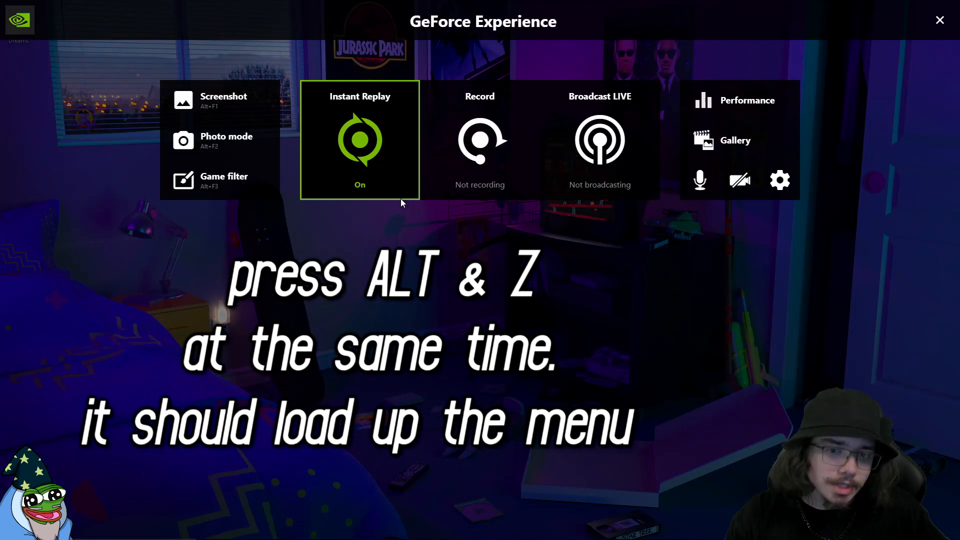
left_click(360, 140)
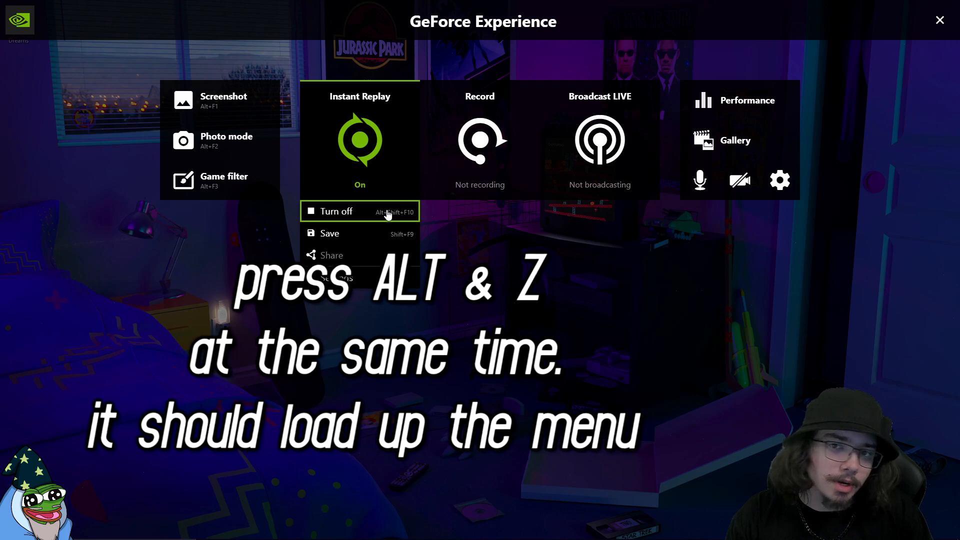
left_click(336, 211)
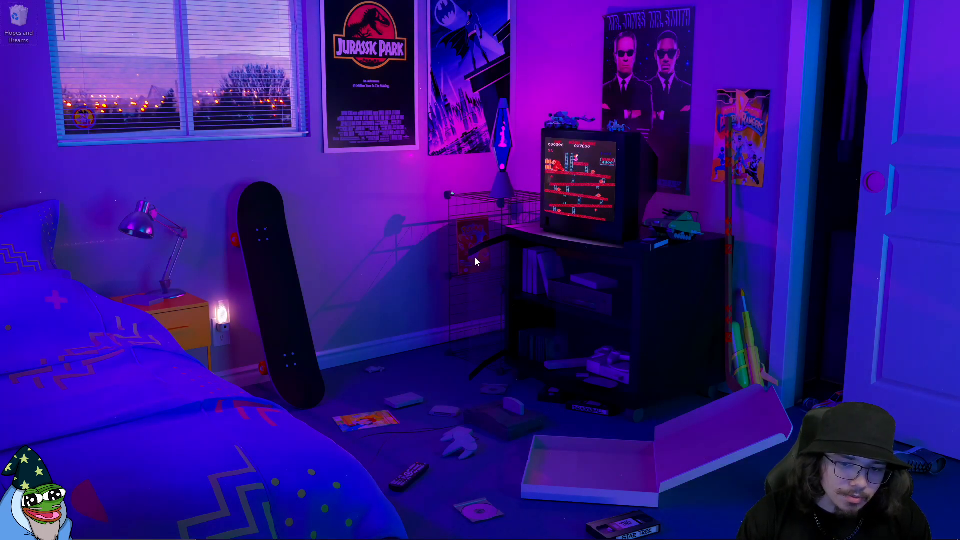
Reach Set Up Multiple Displays via the NVIDIA tray icon and the Display group
right_click(478, 262)
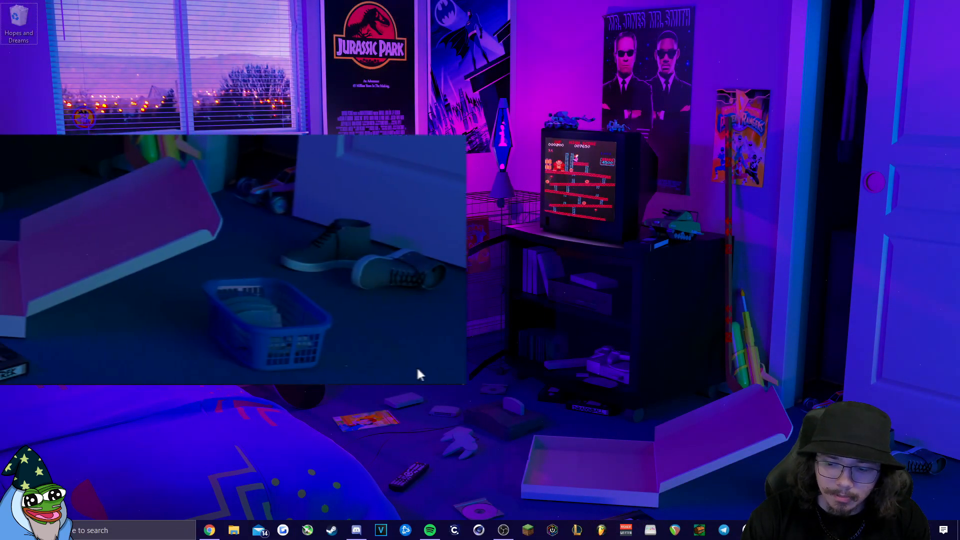
left_click(438, 370)
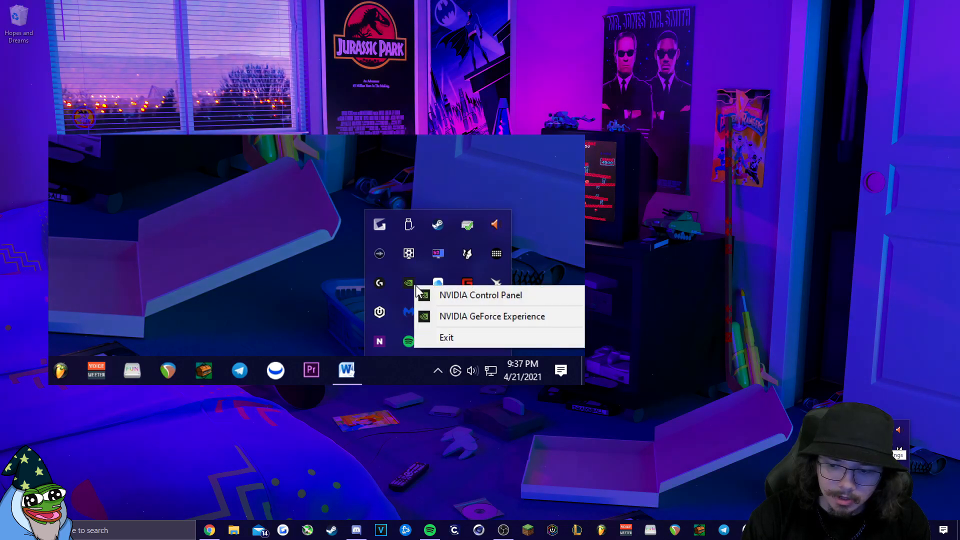
mouse_move(480, 295)
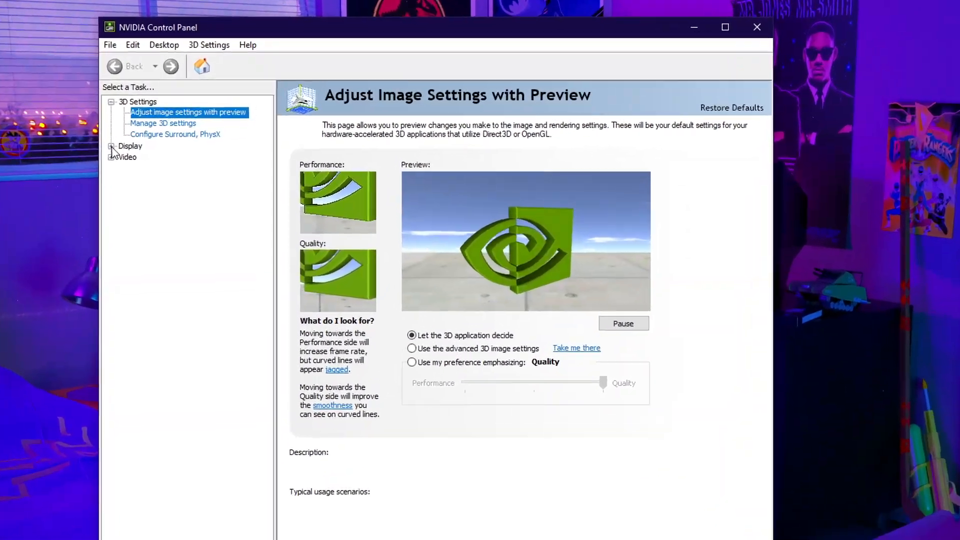
left_click(111, 146)
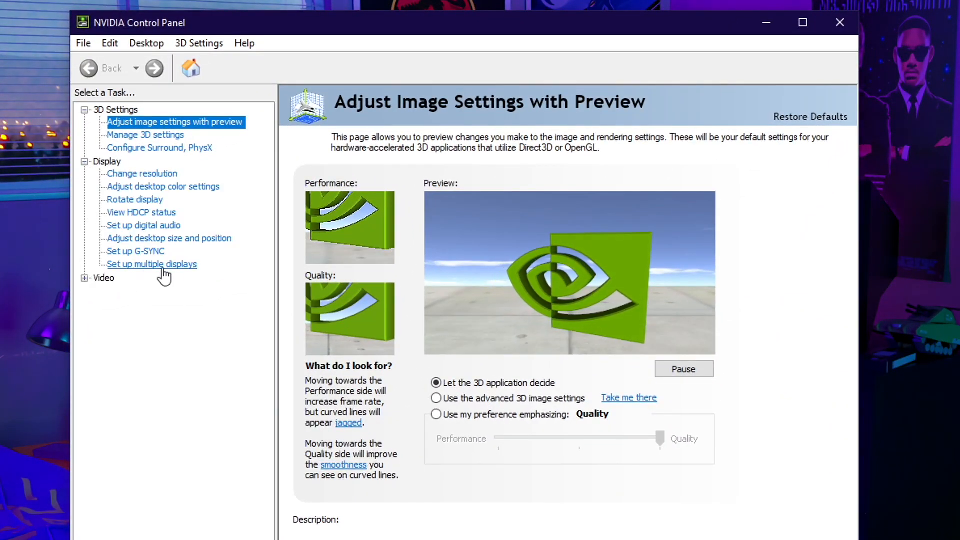
left_click(151, 264)
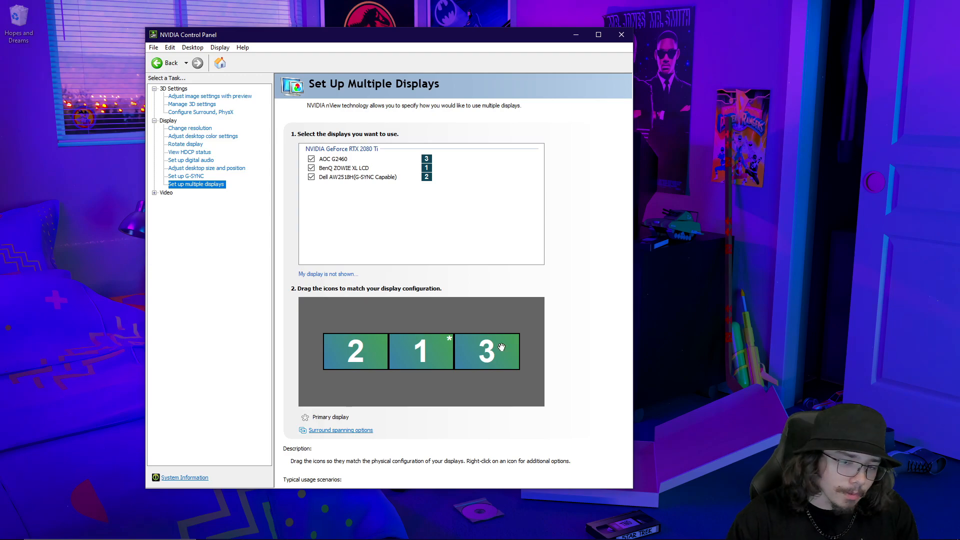
Uncheck AOC G2460 and Dell AW2518H so only the BenQ ZOWIE XL stays active, and apply
right_click(421, 350)
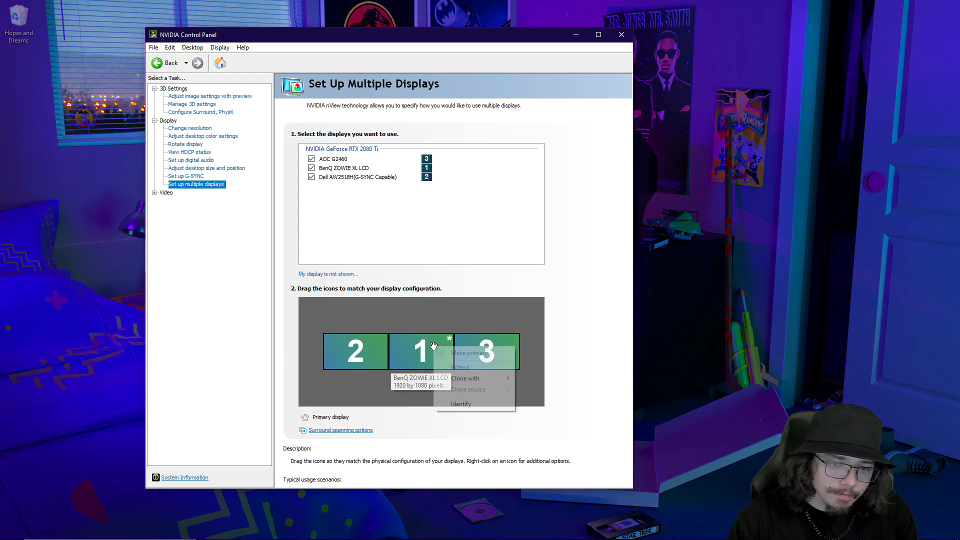
mouse_move(469, 353)
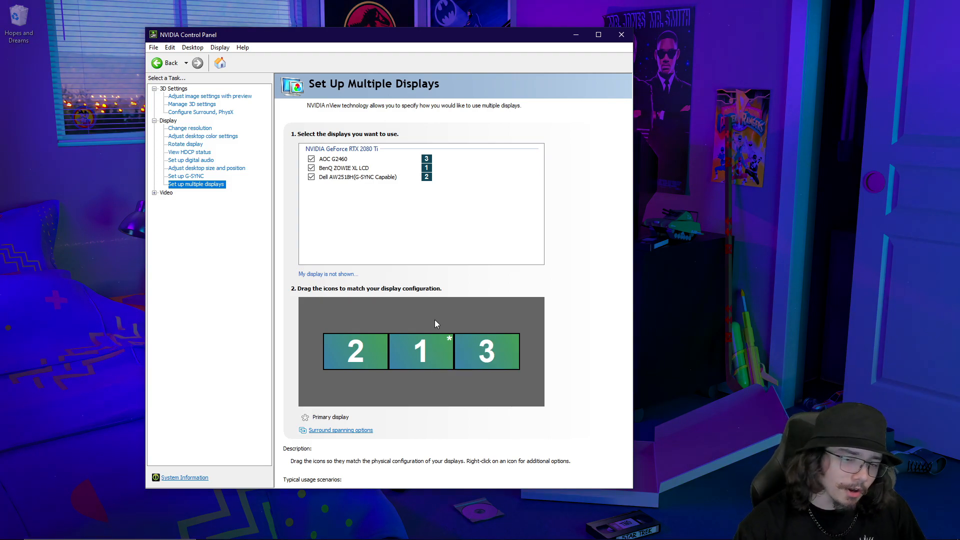
mouse_move(354, 351)
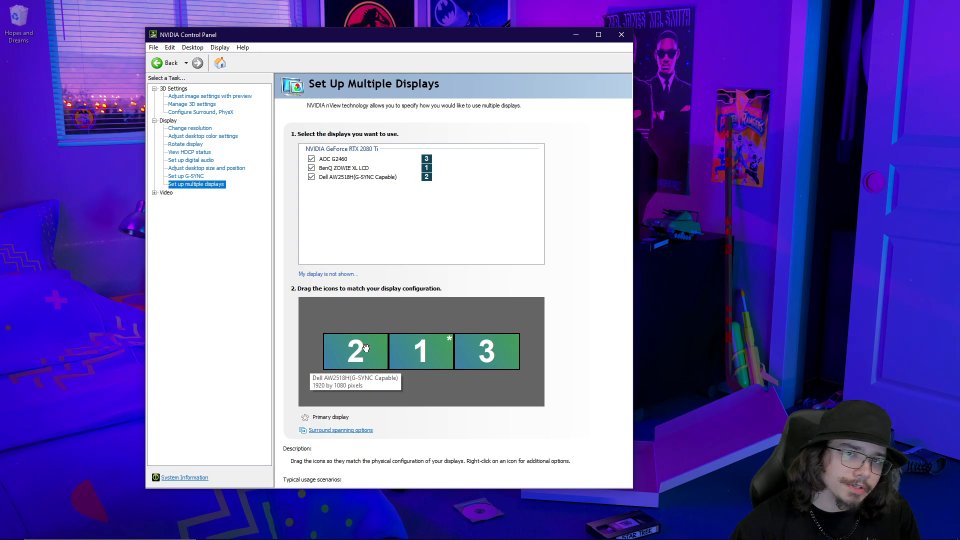
right_click(421, 350)
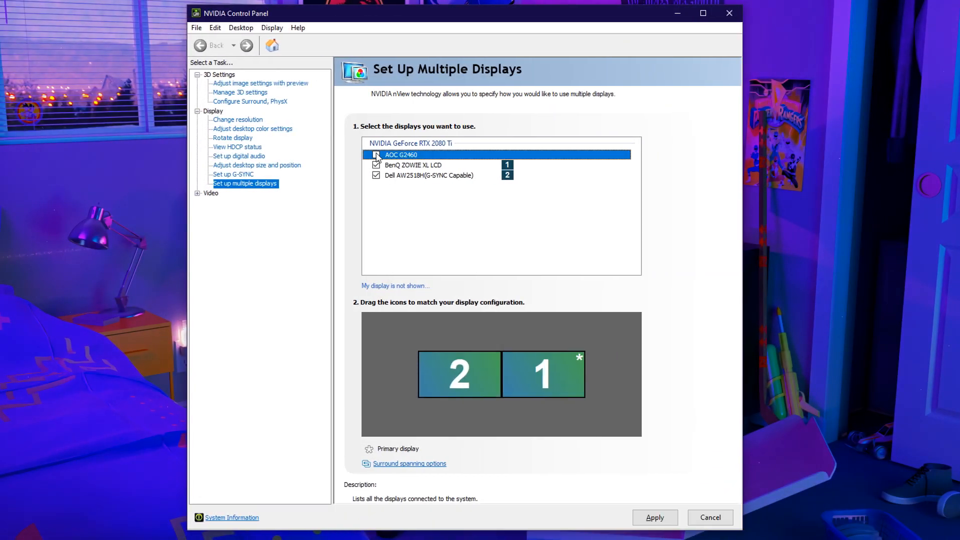
left_click(376, 154)
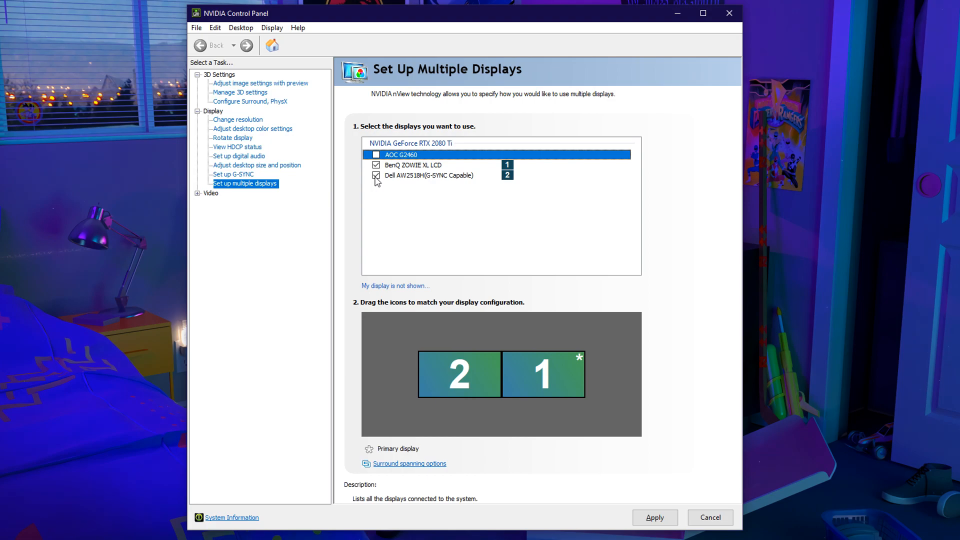
left_click(376, 176)
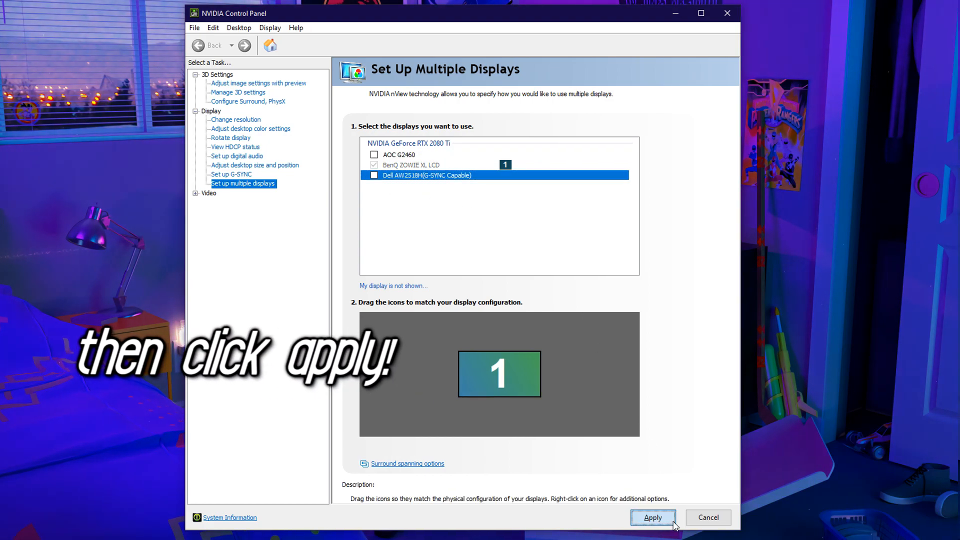
left_click(653, 517)
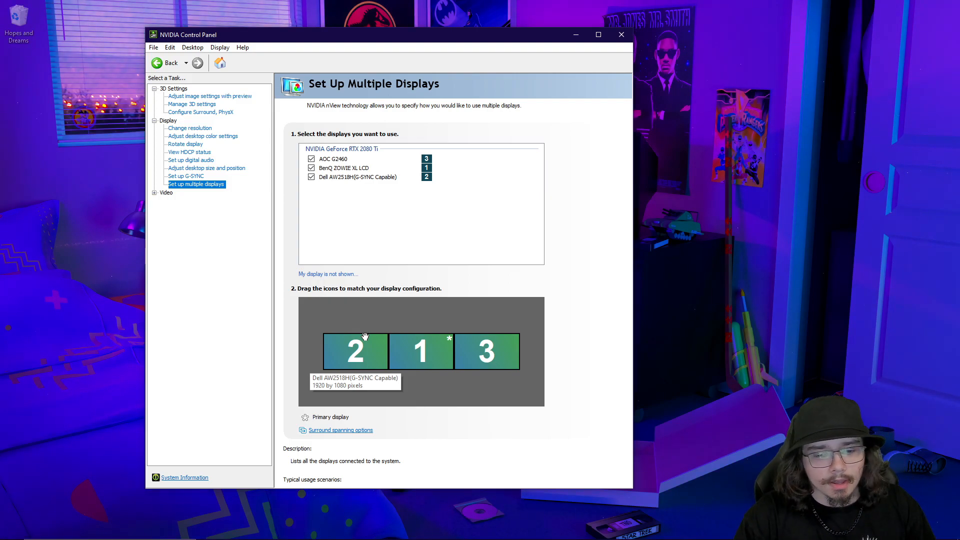
mouse_move(398, 326)
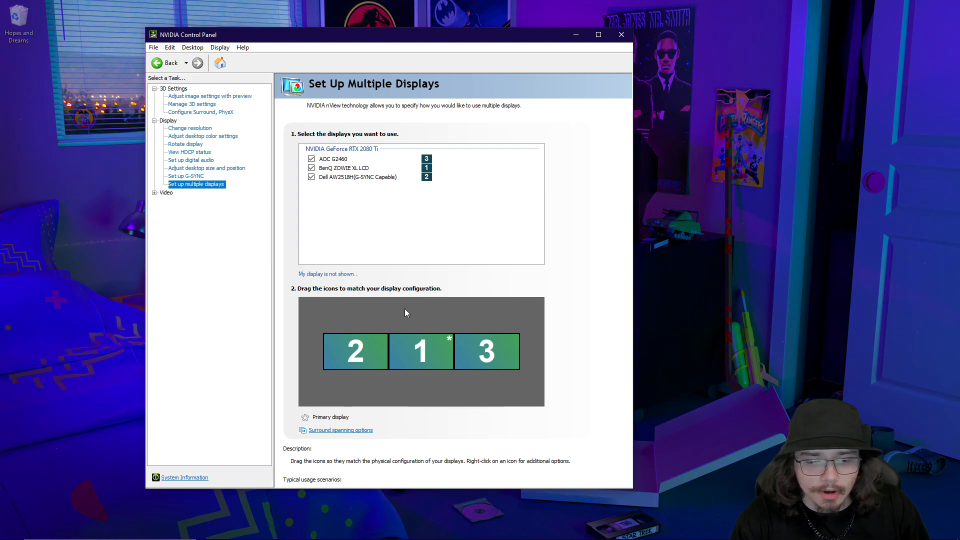
mouse_move(602, 228)
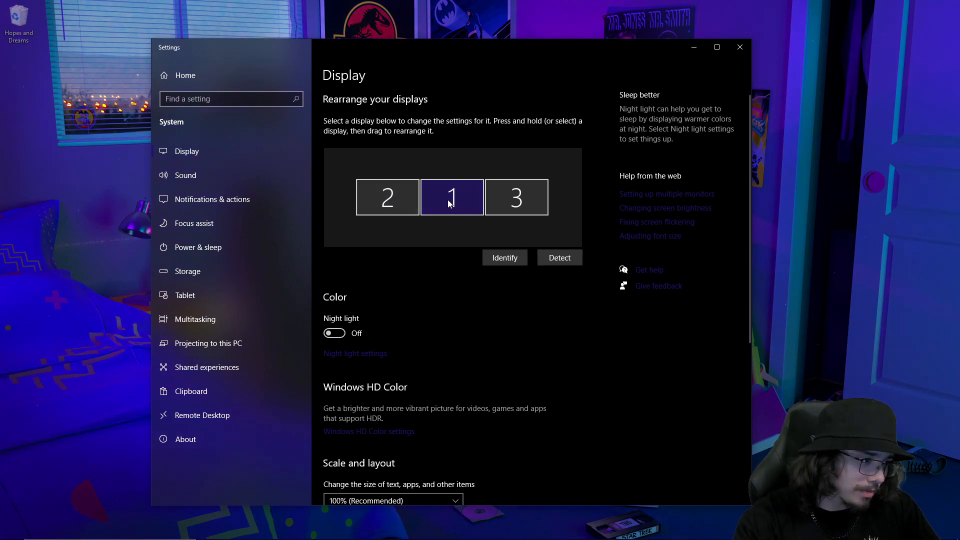
Select displays in the arrangement and re-detect the connected monitors
left_click(386, 197)
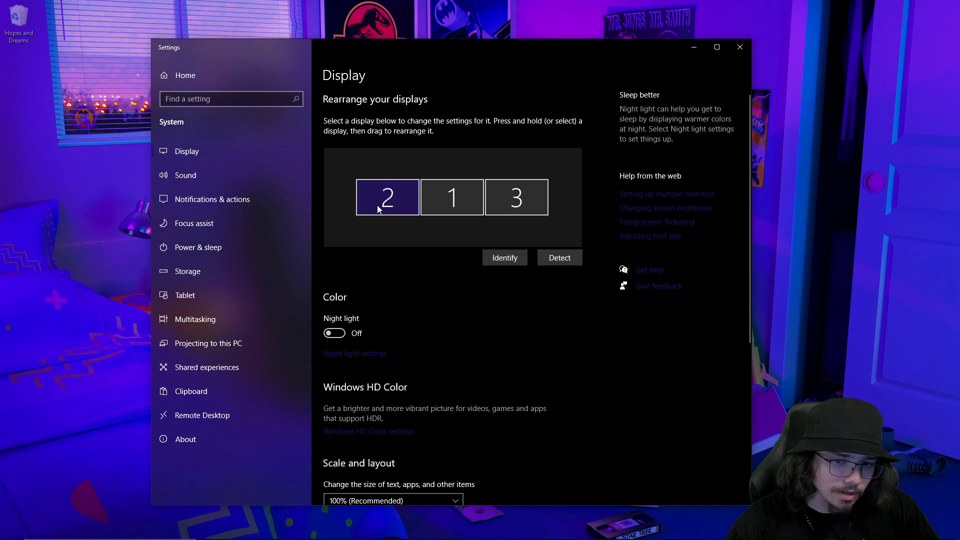
left_click(451, 196)
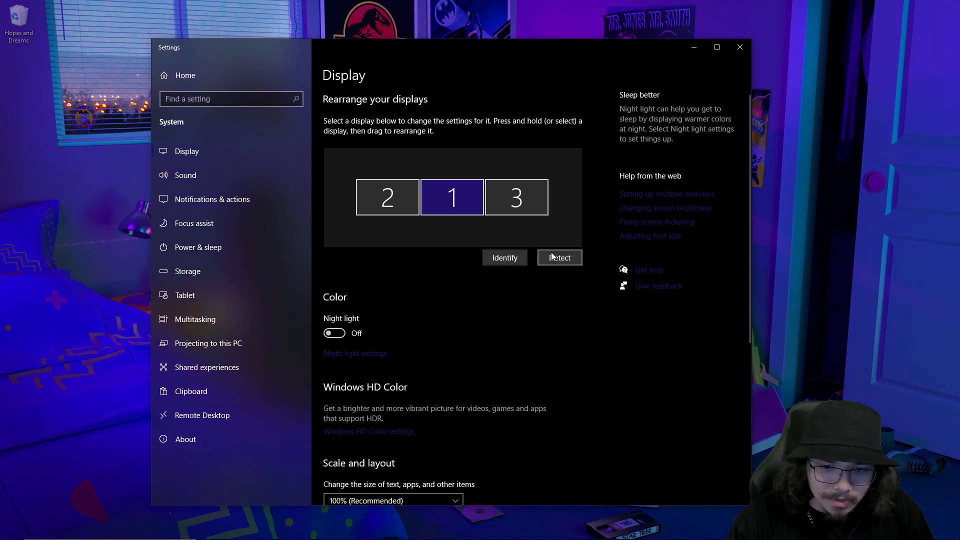
left_click(739, 47)
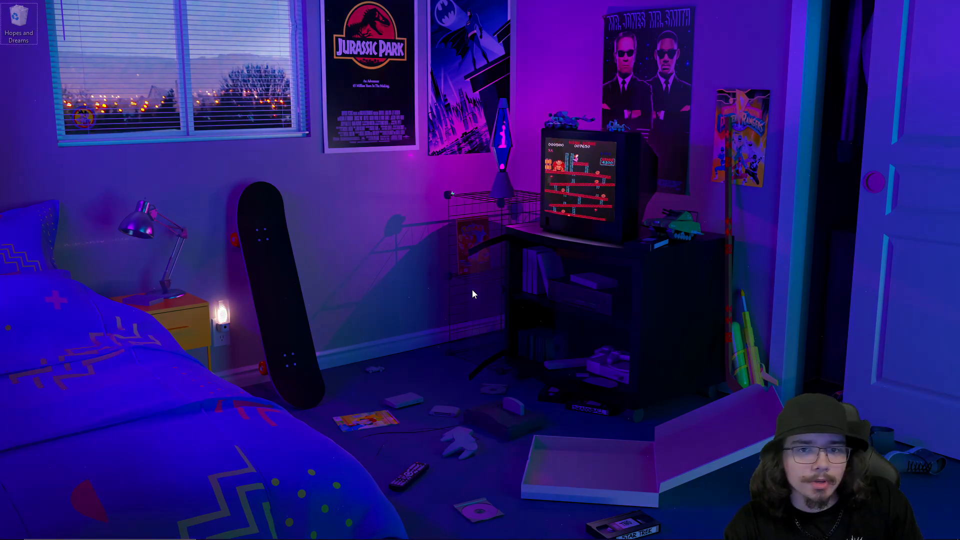
Toggle Desktop capture off under Privacy control, then finish and close the overlay
key("alt+z")
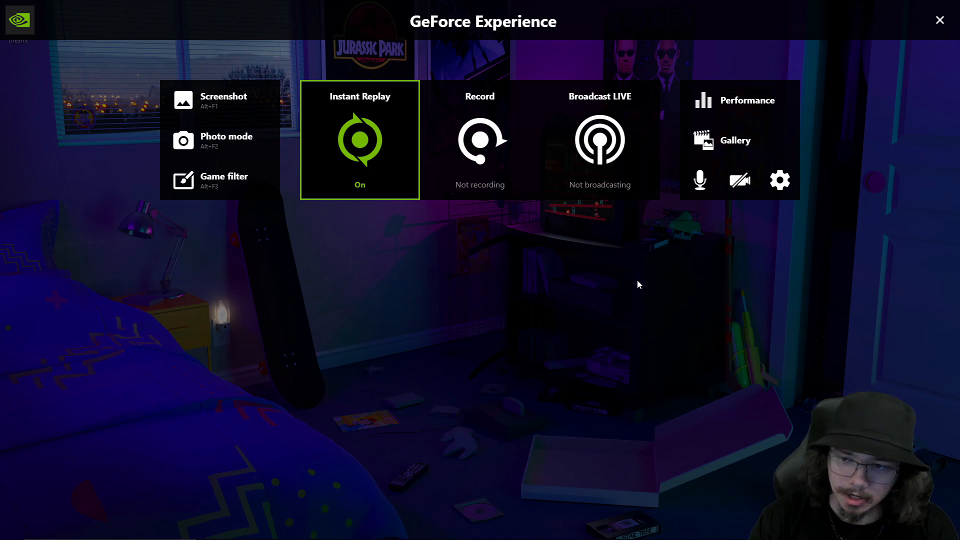
left_click(778, 179)
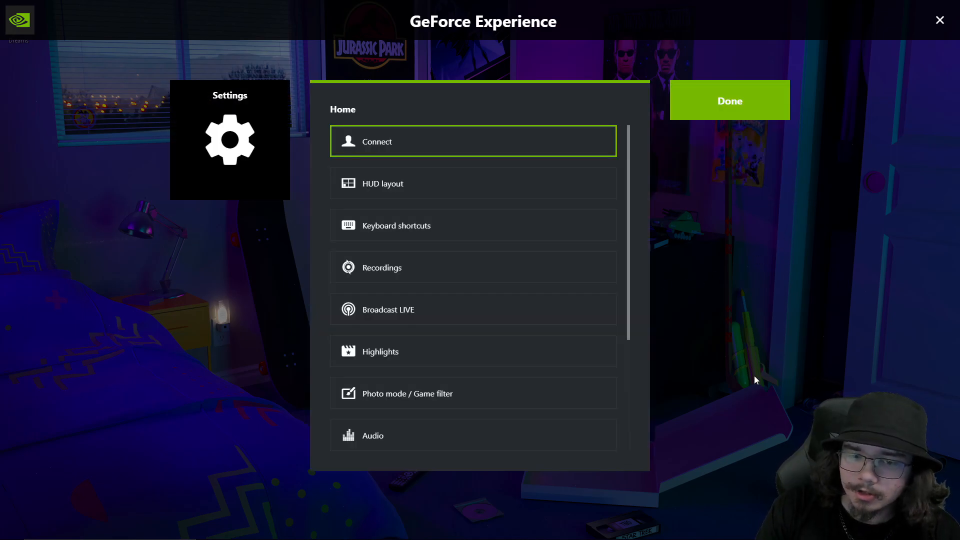
left_click(473, 141)
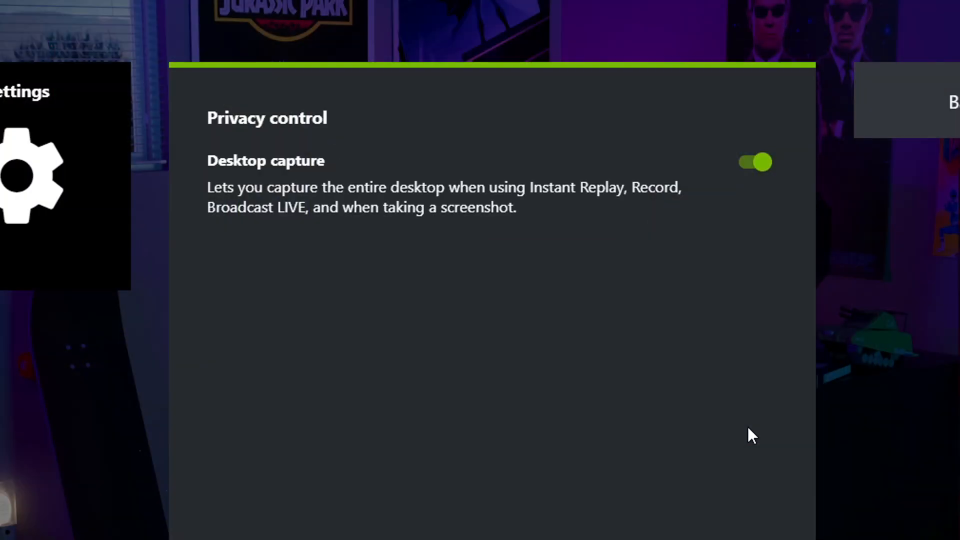
left_click(754, 162)
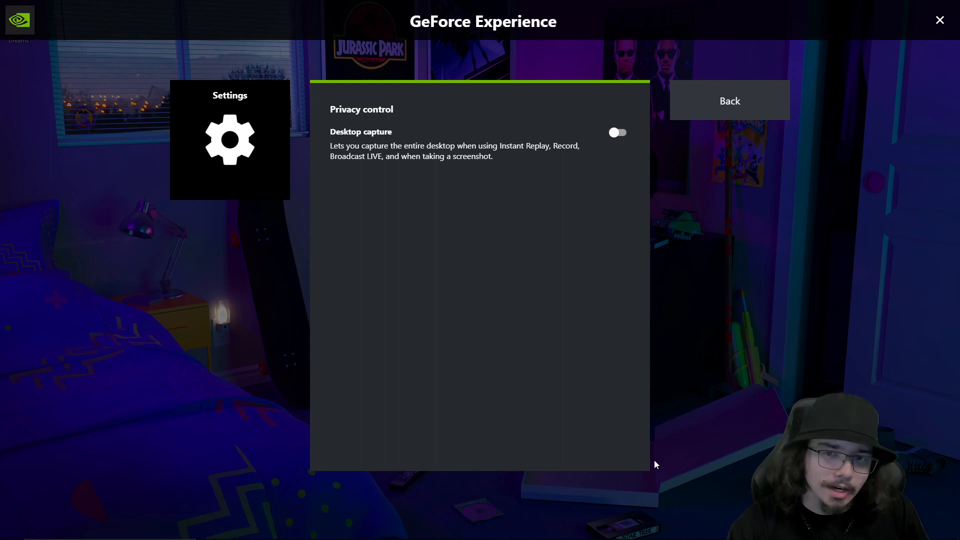
mouse_move(744, 307)
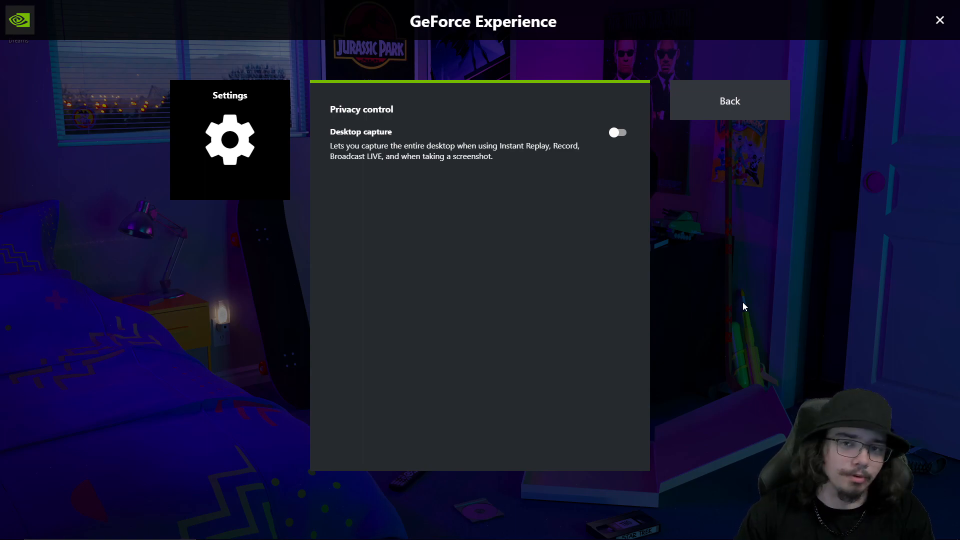
left_click(728, 100)
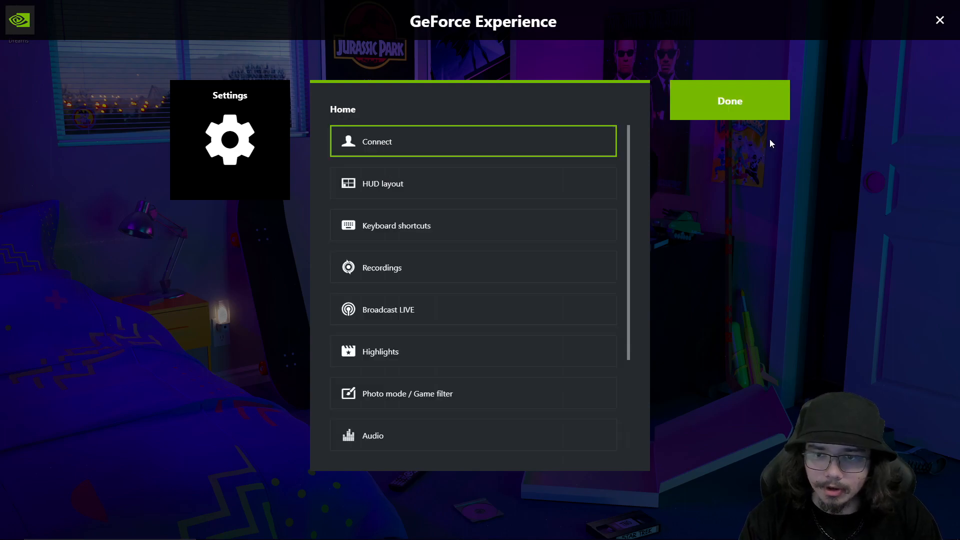
left_click(729, 100)
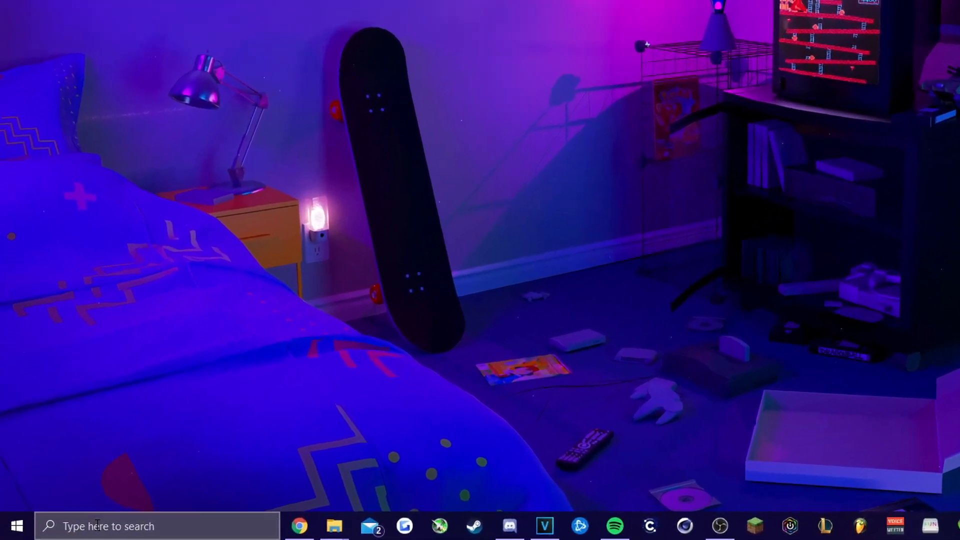
Search for 'regedit' and launch the Registry Editor
type("regedi")
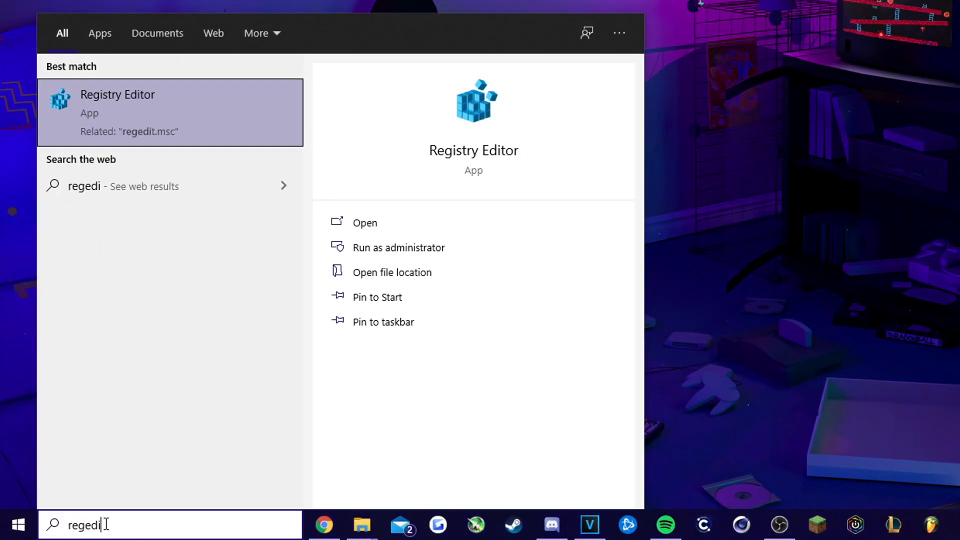
type("t")
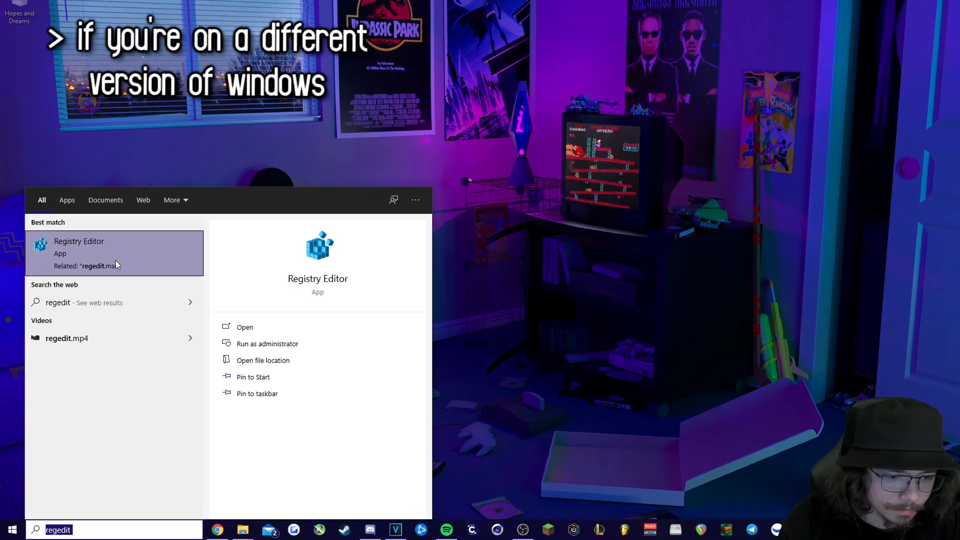
type("run")
type("regedit")
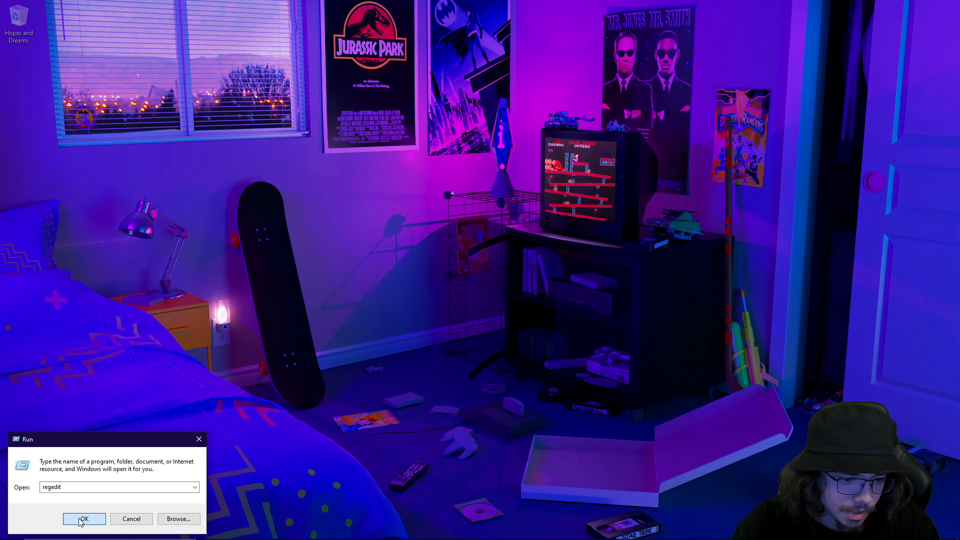
left_click(84, 519)
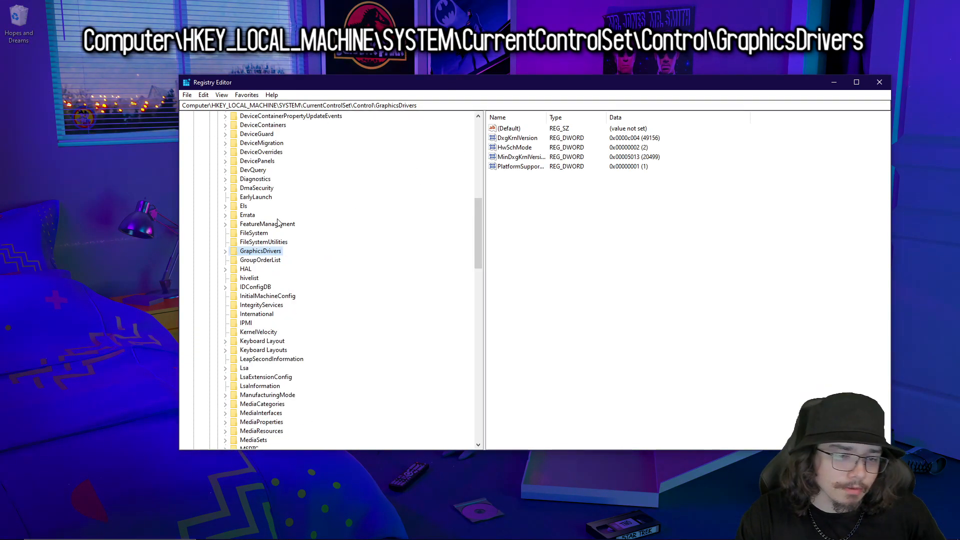
Expand GraphicsDrivers and Configuration, selecting the second stored monitor entry
left_click(225, 250)
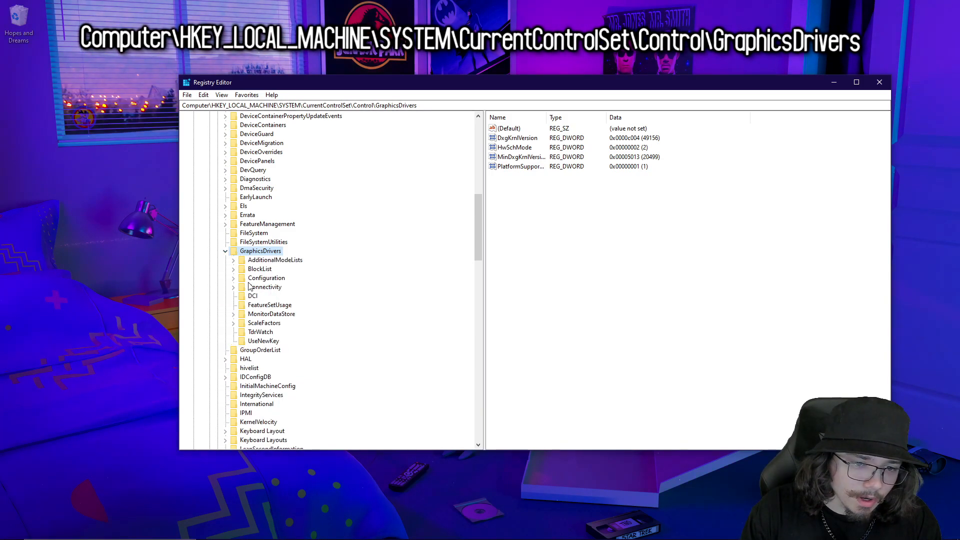
left_click(233, 277)
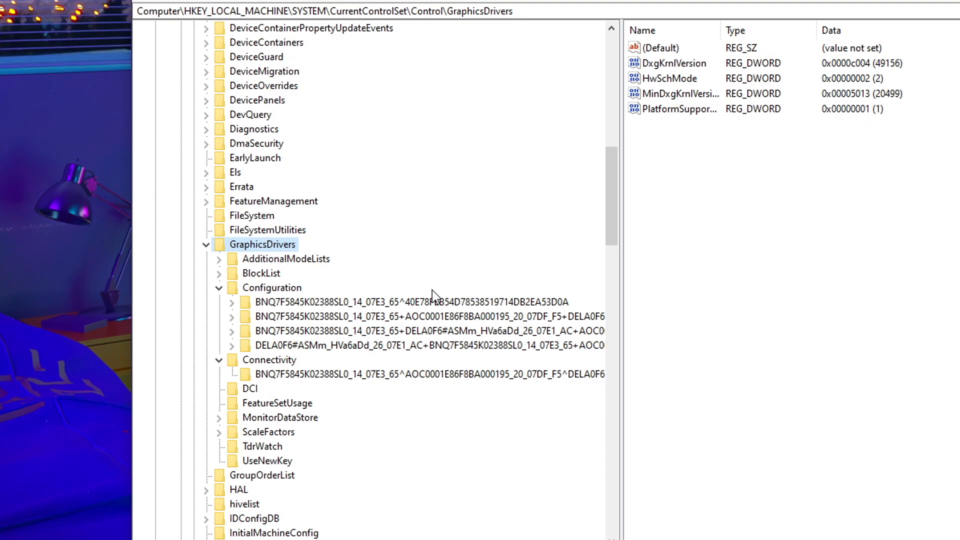
mouse_move(360, 286)
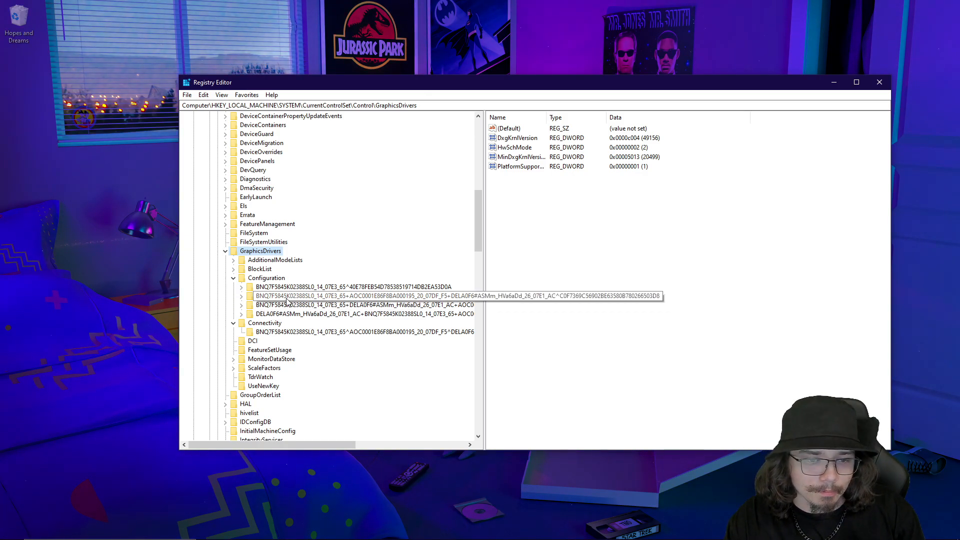
left_click(264, 323)
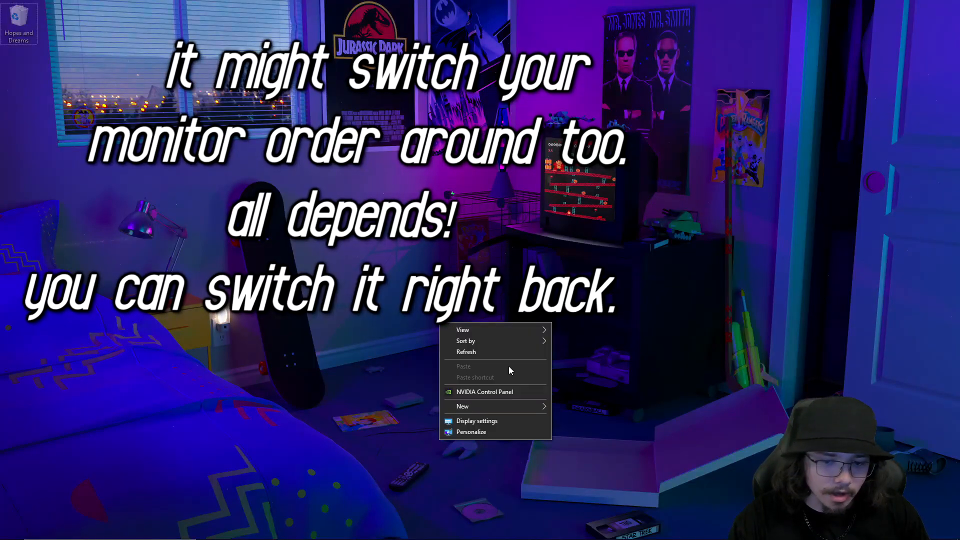
left_click(475, 420)
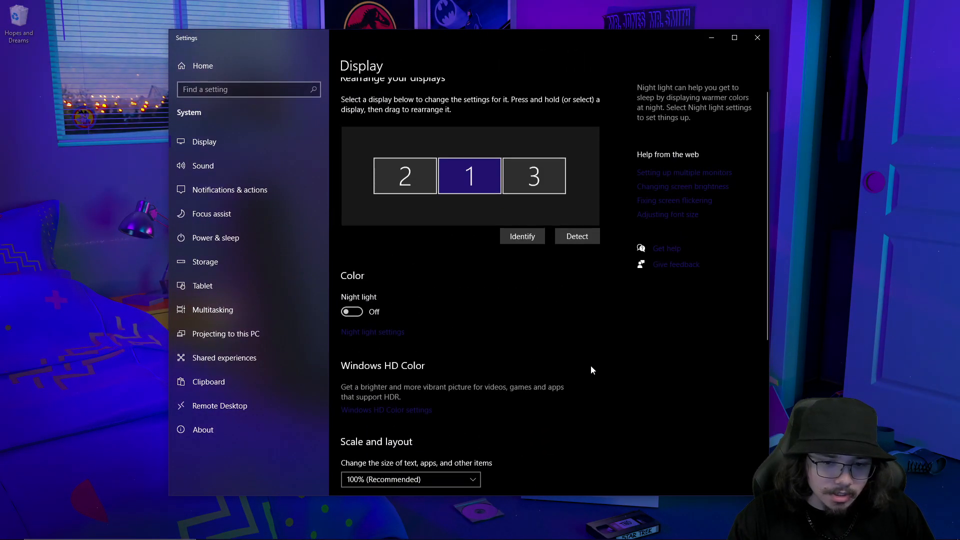
left_click(757, 37)
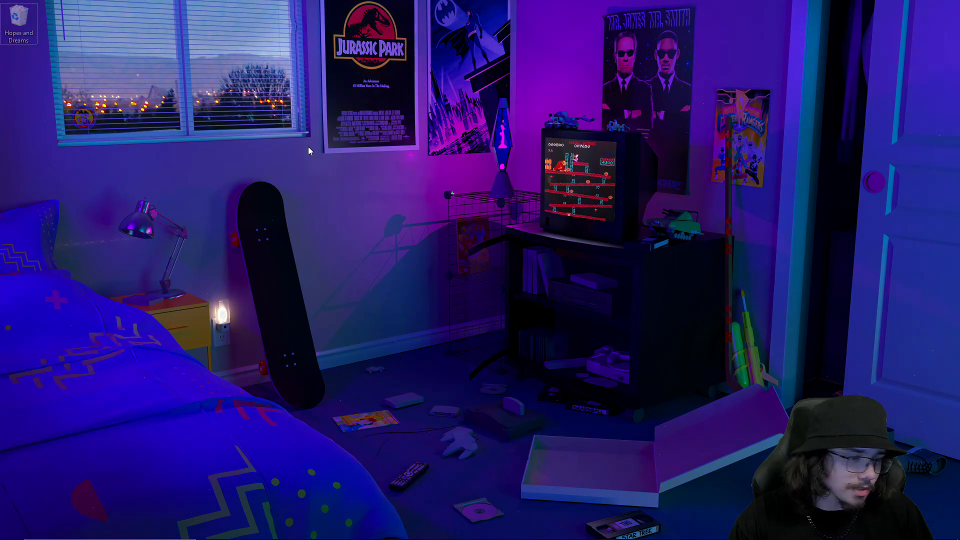